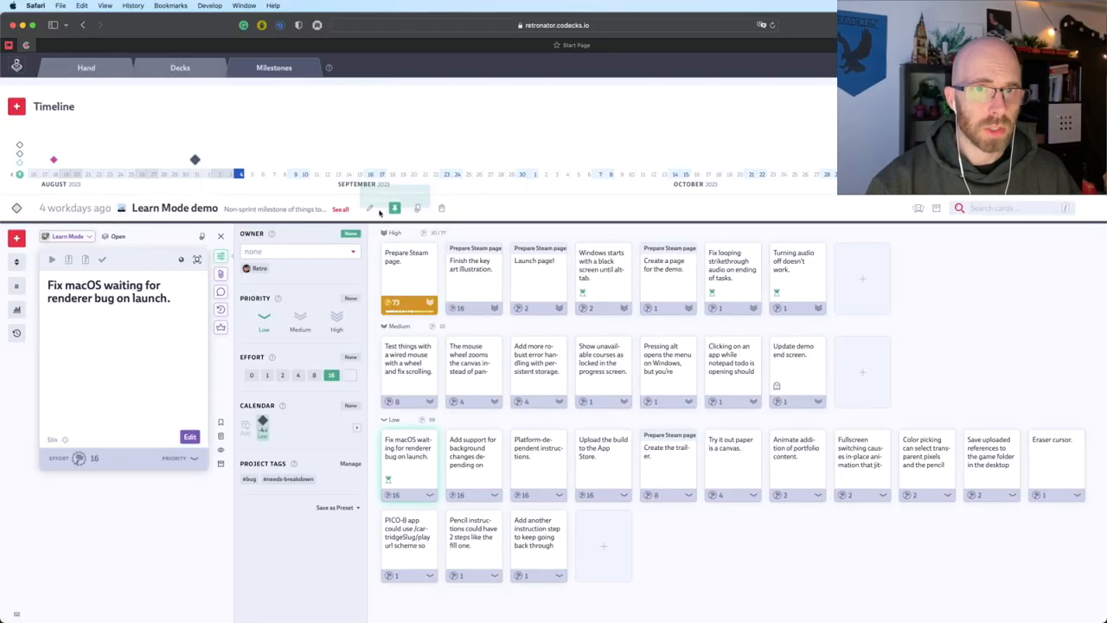
# Replace the Learn Mode demo milestone description with "Launch the Learn Mode demo." and save
pyautogui.click(369, 207)
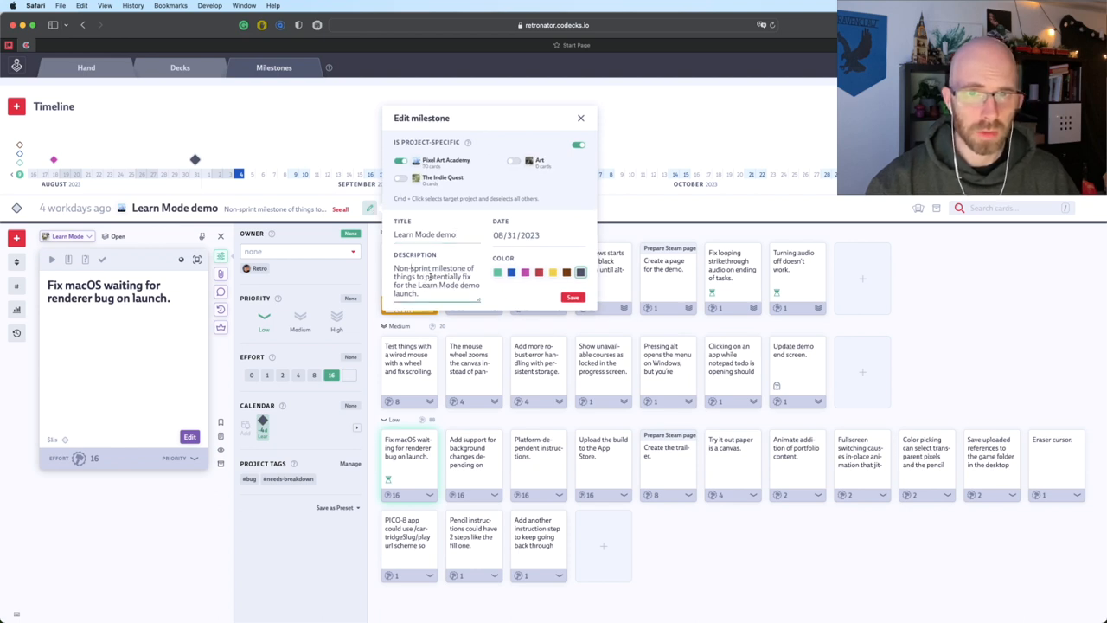
pyautogui.tripleClick(432, 276)
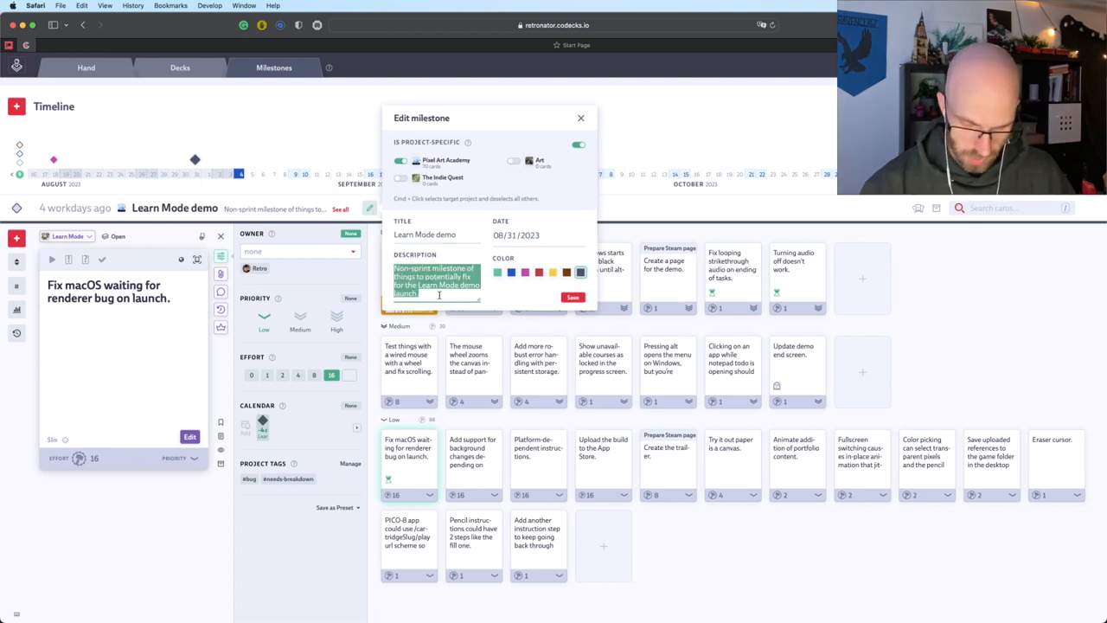
pyautogui.write('Launch the Learn Mode demo.')
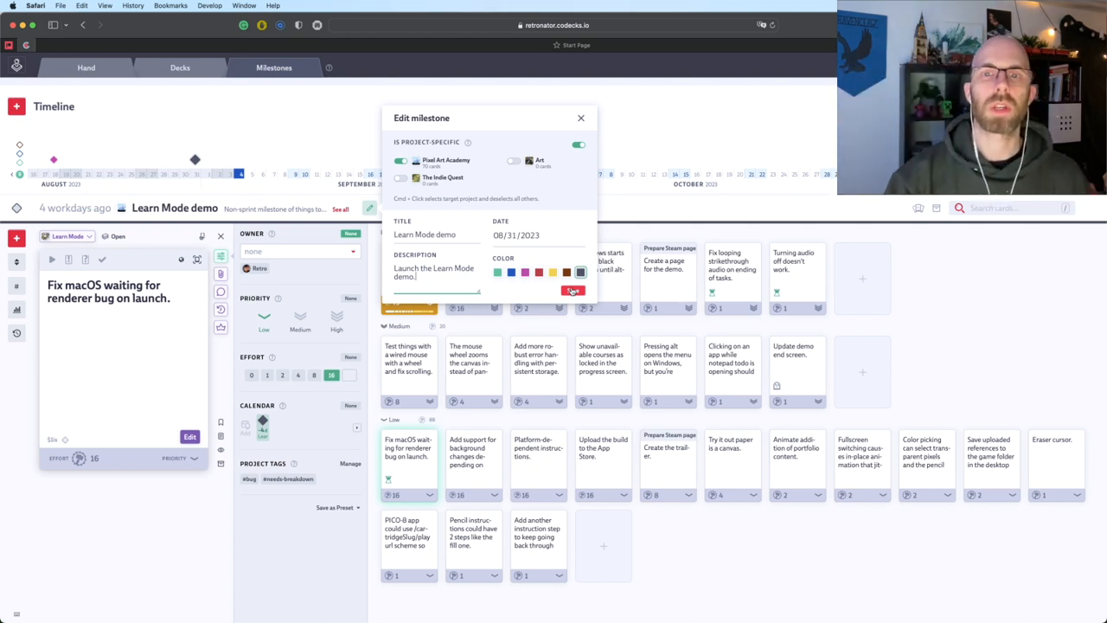
pyautogui.click(571, 290)
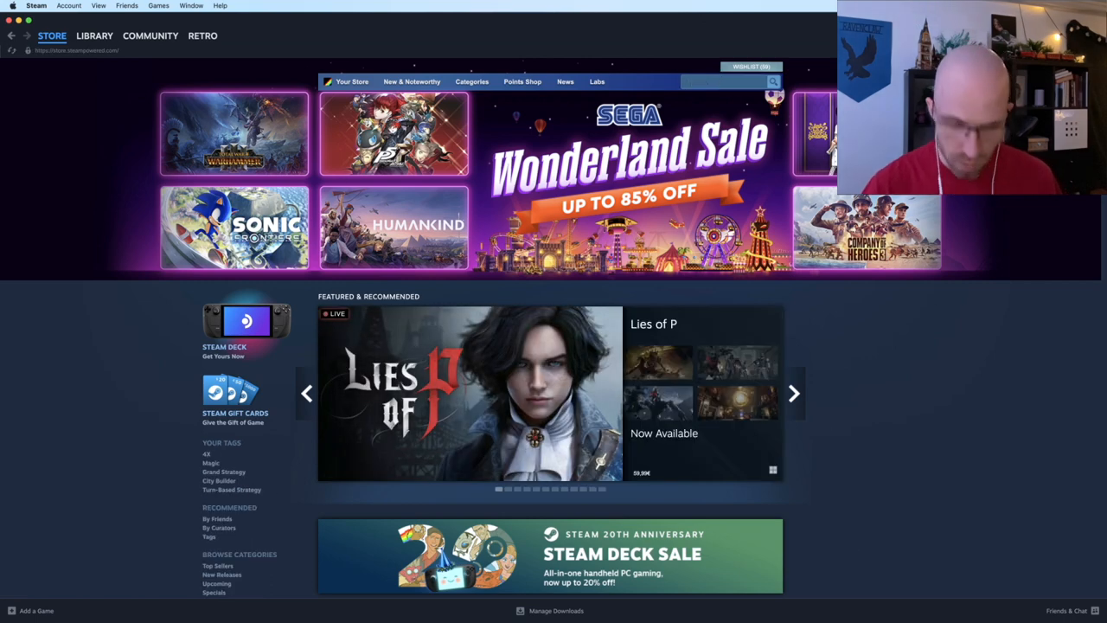
# Search the Steam store for "pixel art a" and open the Learn Mode store page
pyautogui.write('pixel art acade')
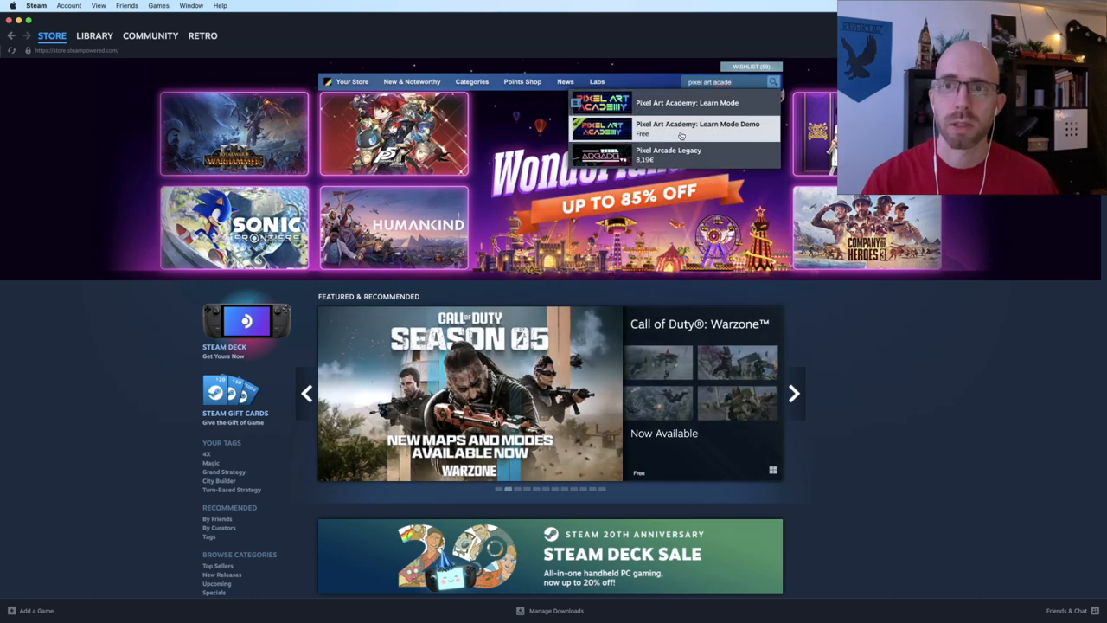
pyautogui.click(680, 128)
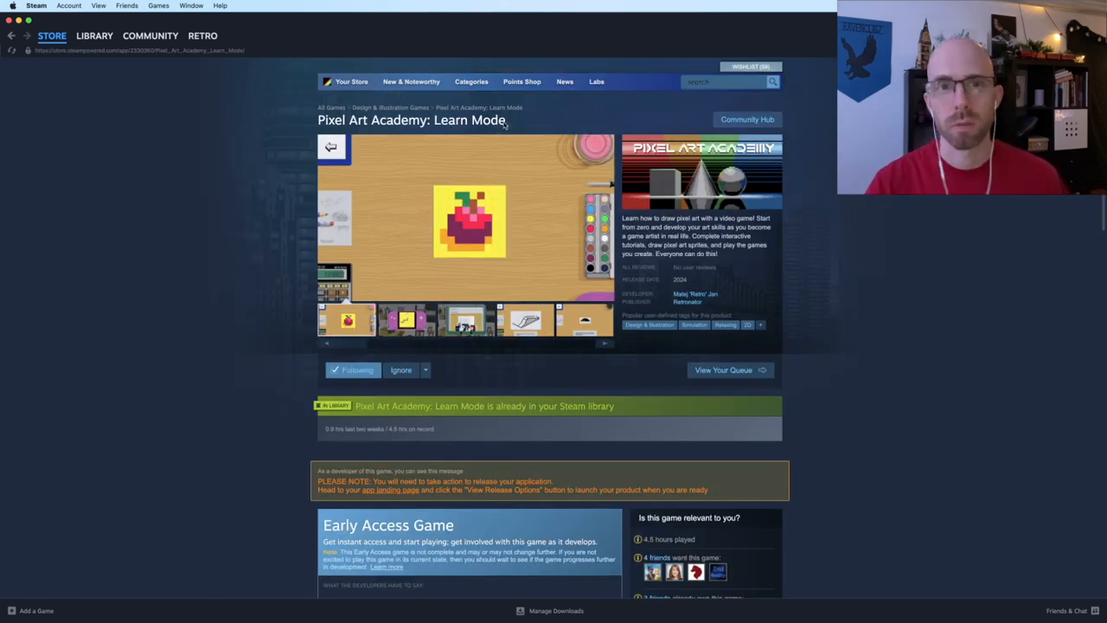
pyautogui.scroll(-3)
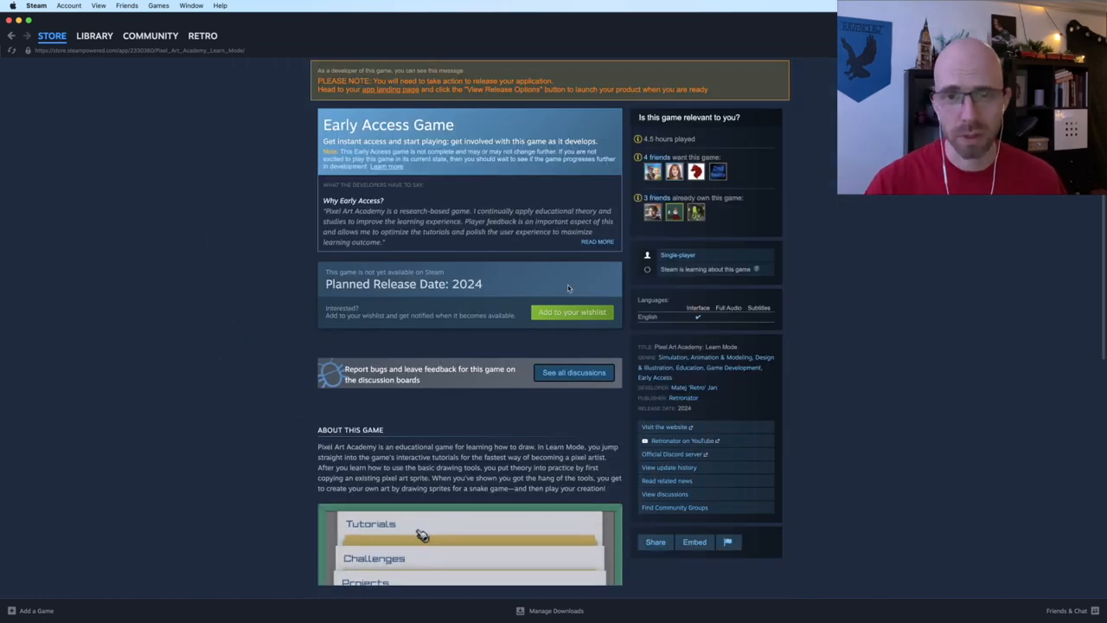
pyautogui.scroll(3)
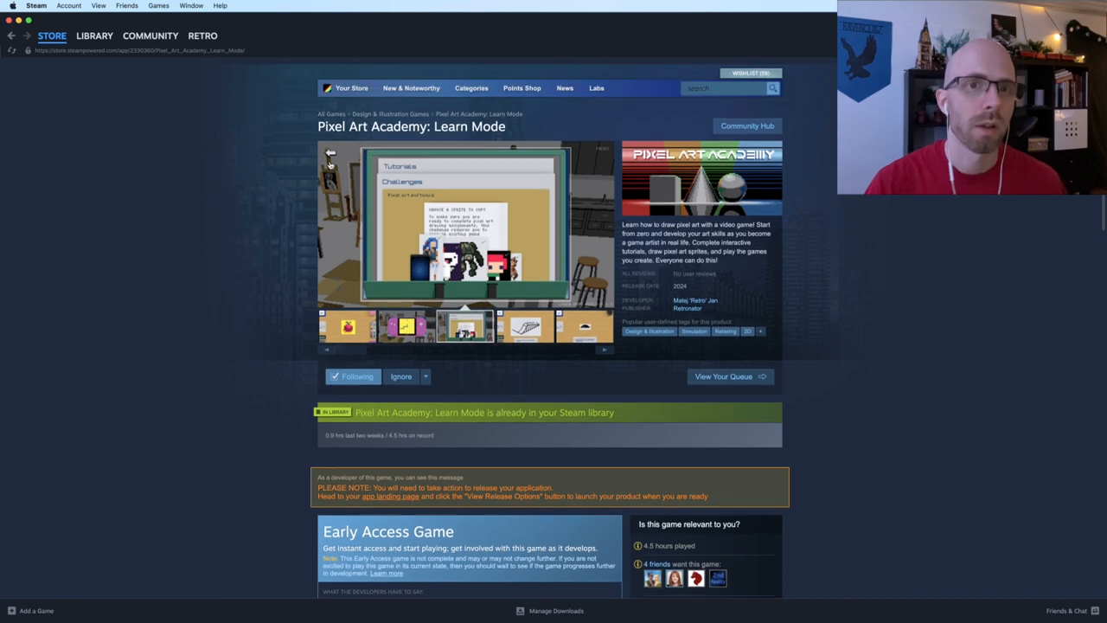
pyautogui.scroll(-3)
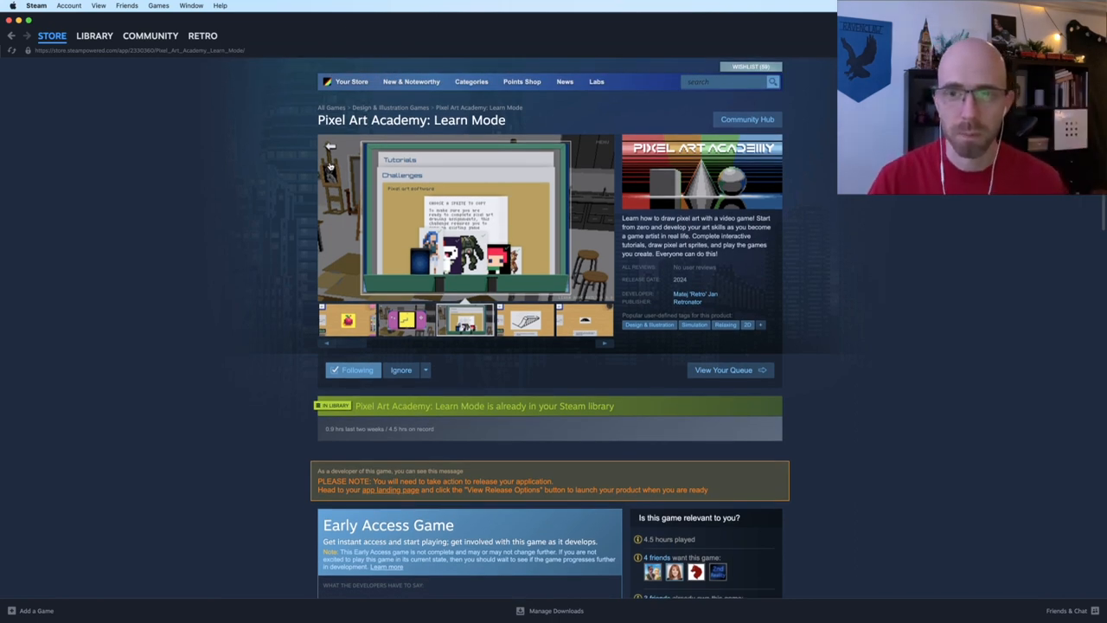
pyautogui.scroll(-3)
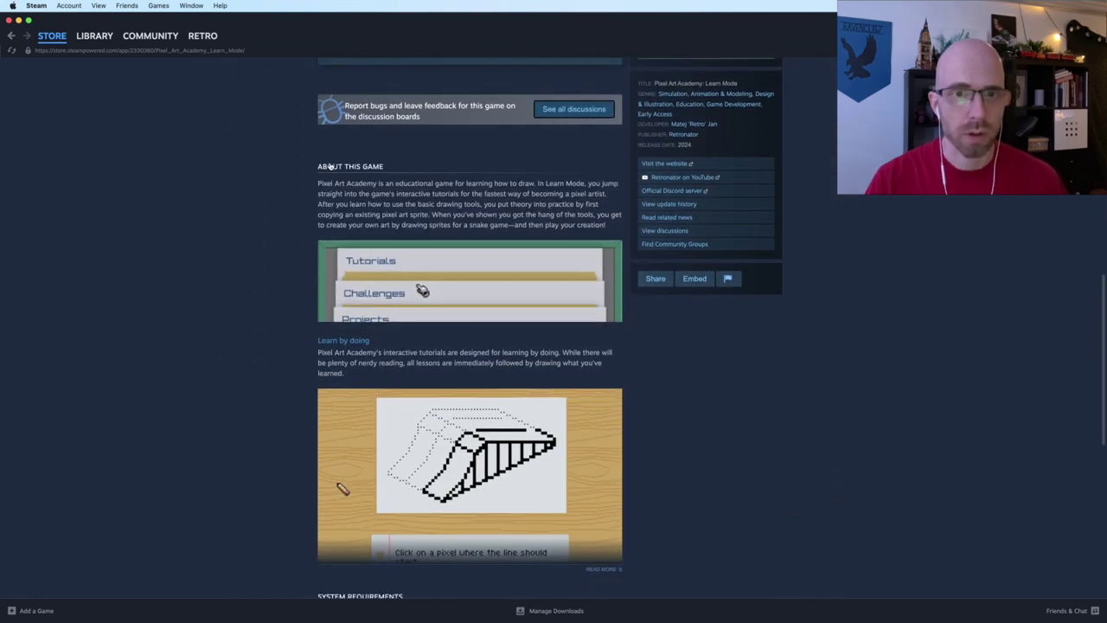
pyautogui.scroll(-3)
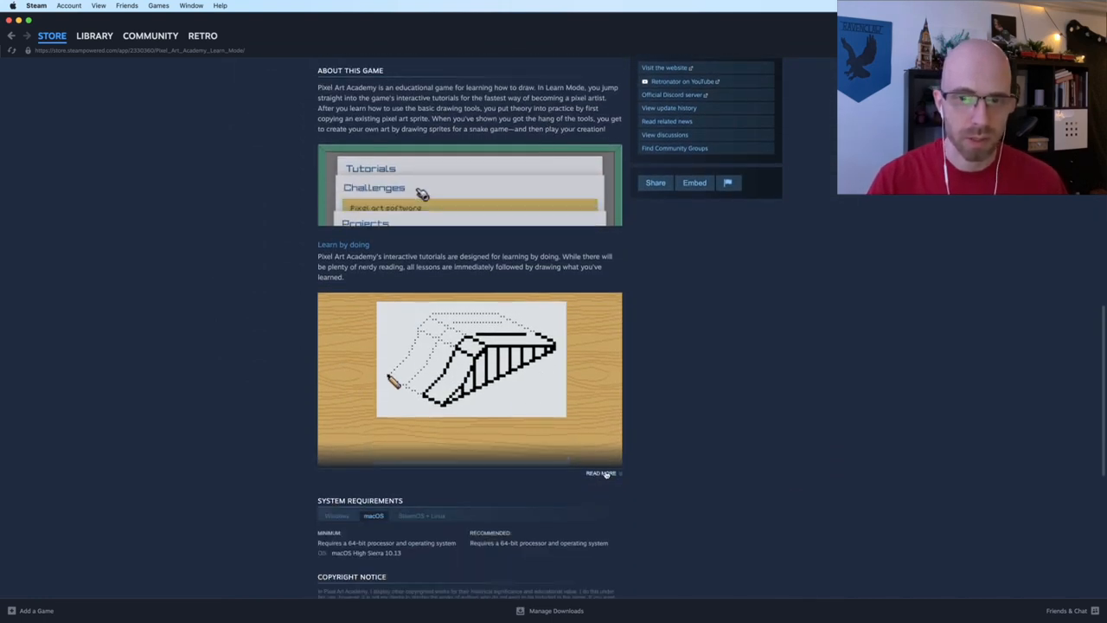
pyautogui.scroll(-3)
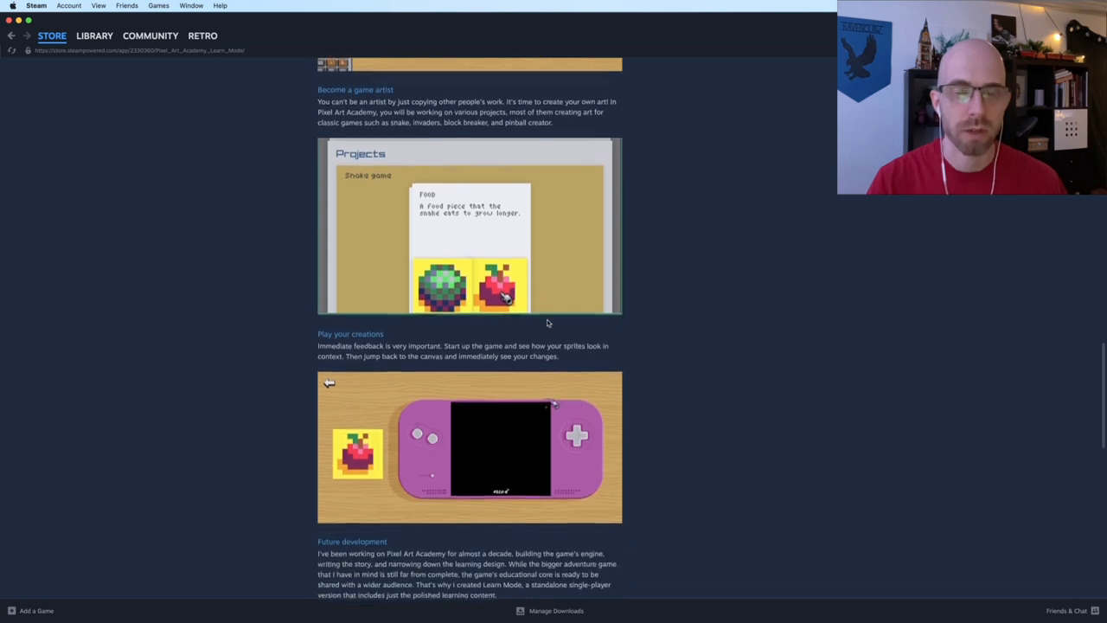
pyautogui.scroll(-3)
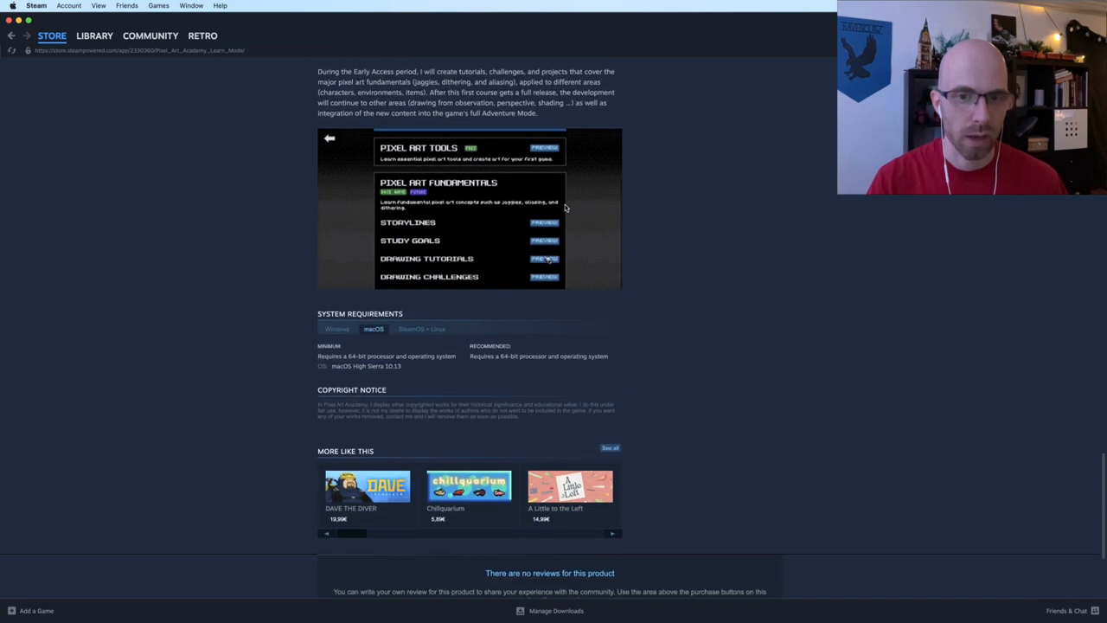
pyautogui.scroll(-3)
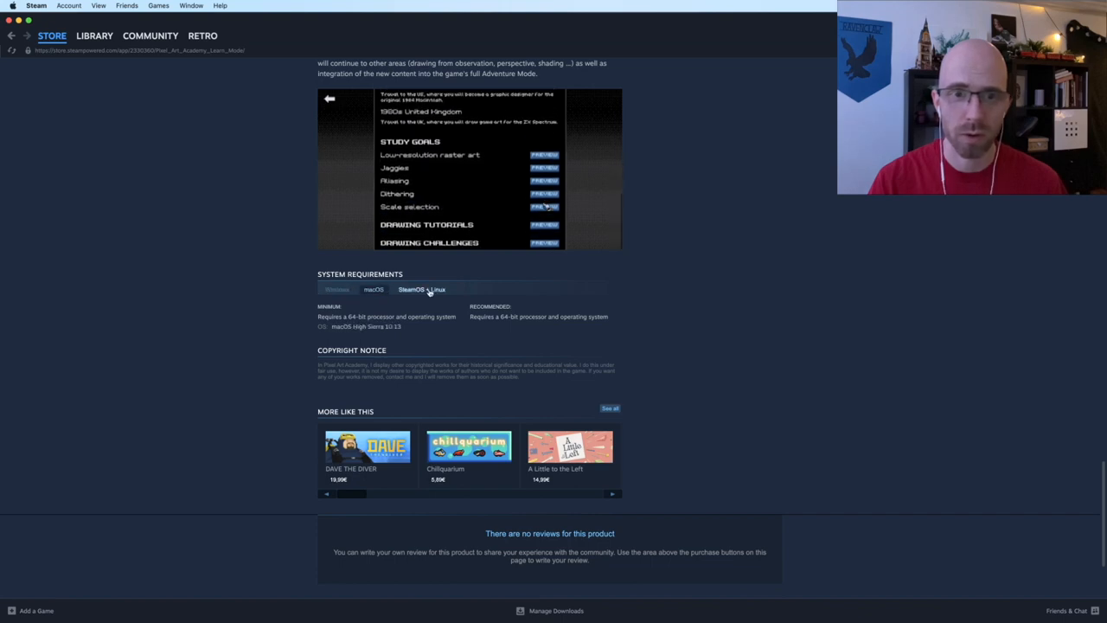
pyautogui.click(375, 289)
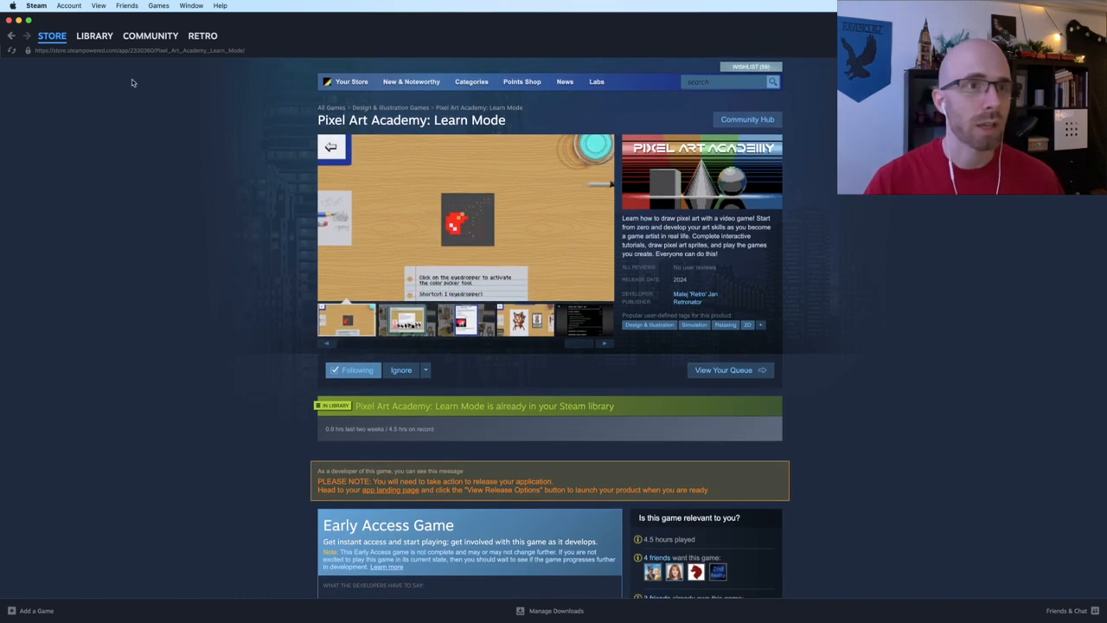
pyautogui.click(95, 36)
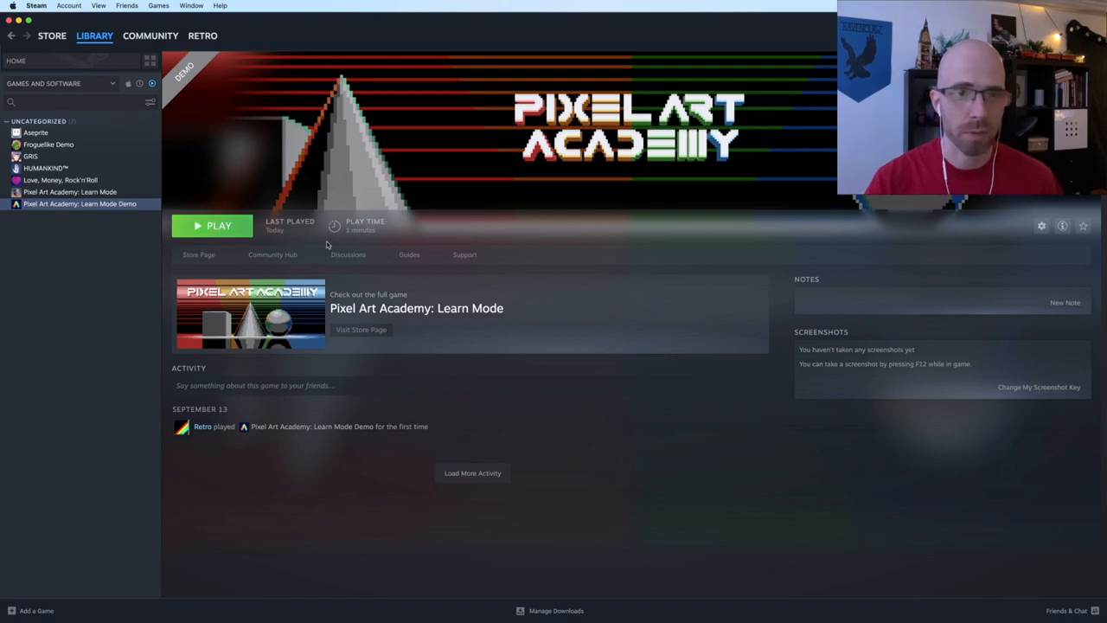
pyautogui.moveTo(226, 230)
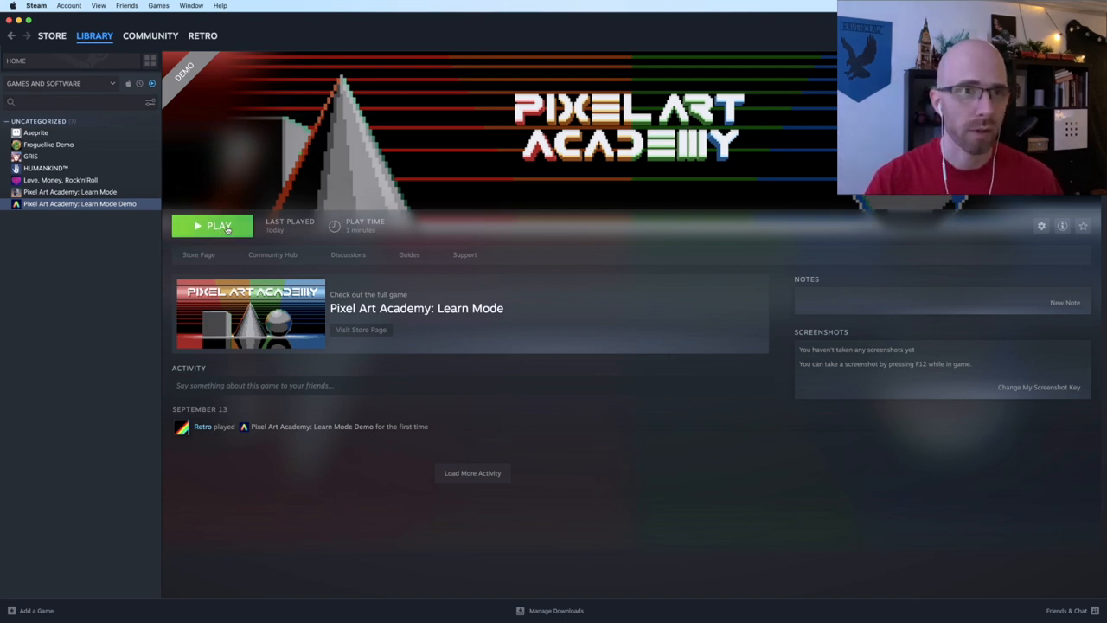
# Play the selected Learn Mode Demo from the Steam library
pyautogui.click(212, 226)
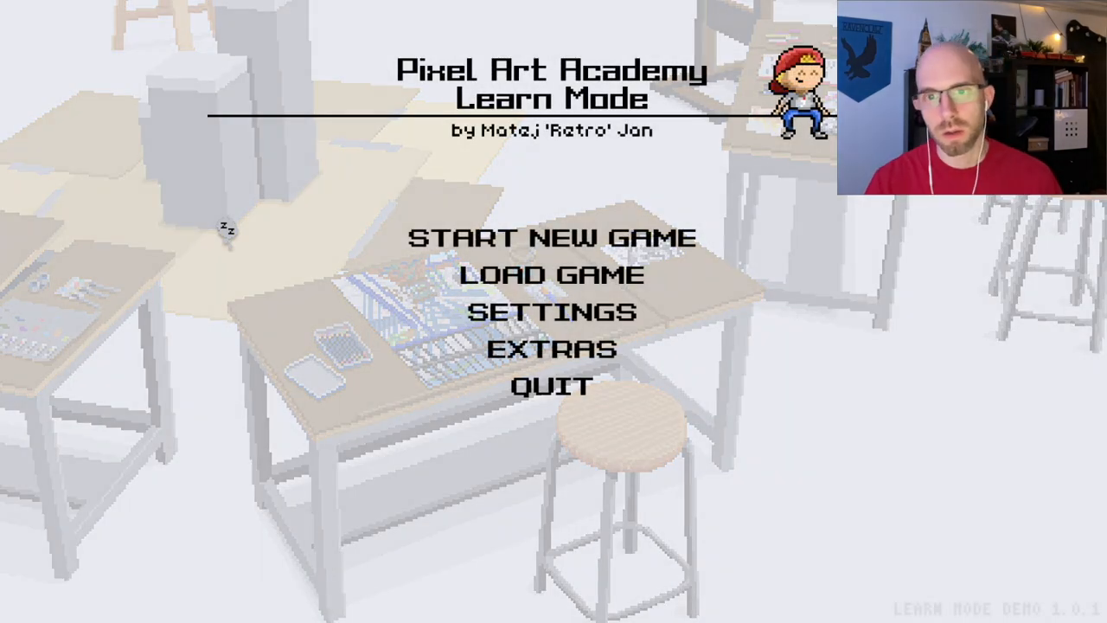
pyautogui.moveTo(536, 199)
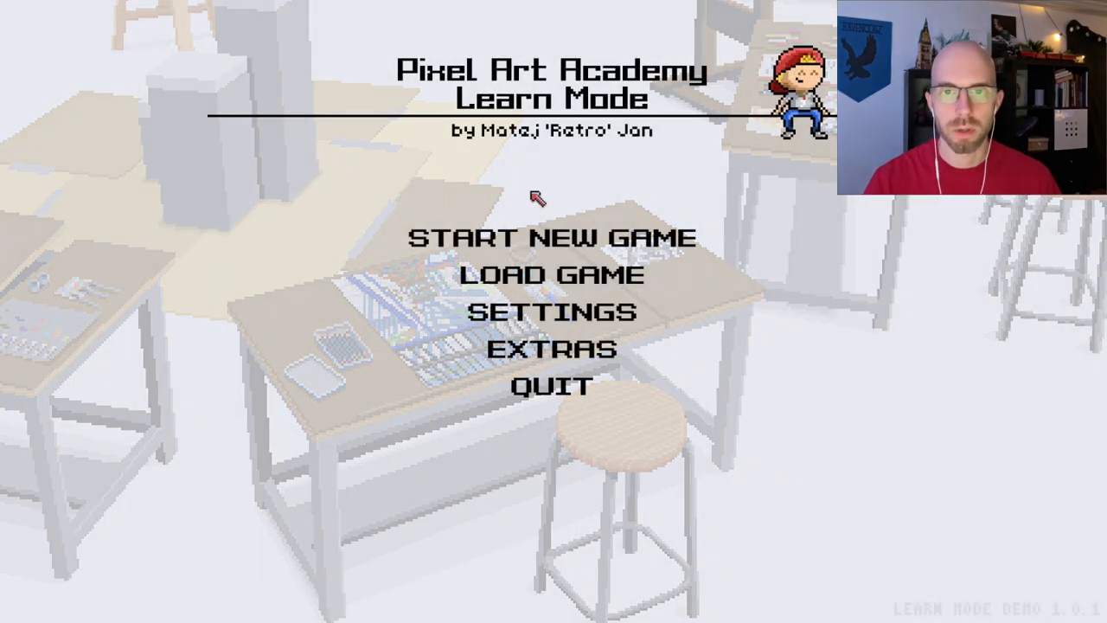
pyautogui.moveTo(620, 202)
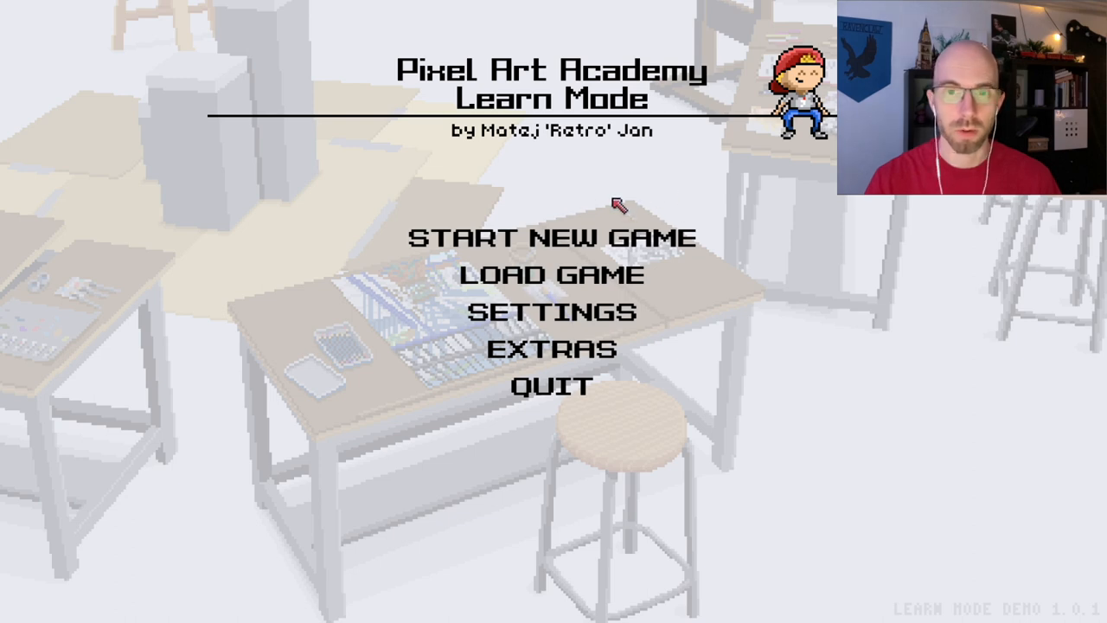
pyautogui.moveTo(500, 174)
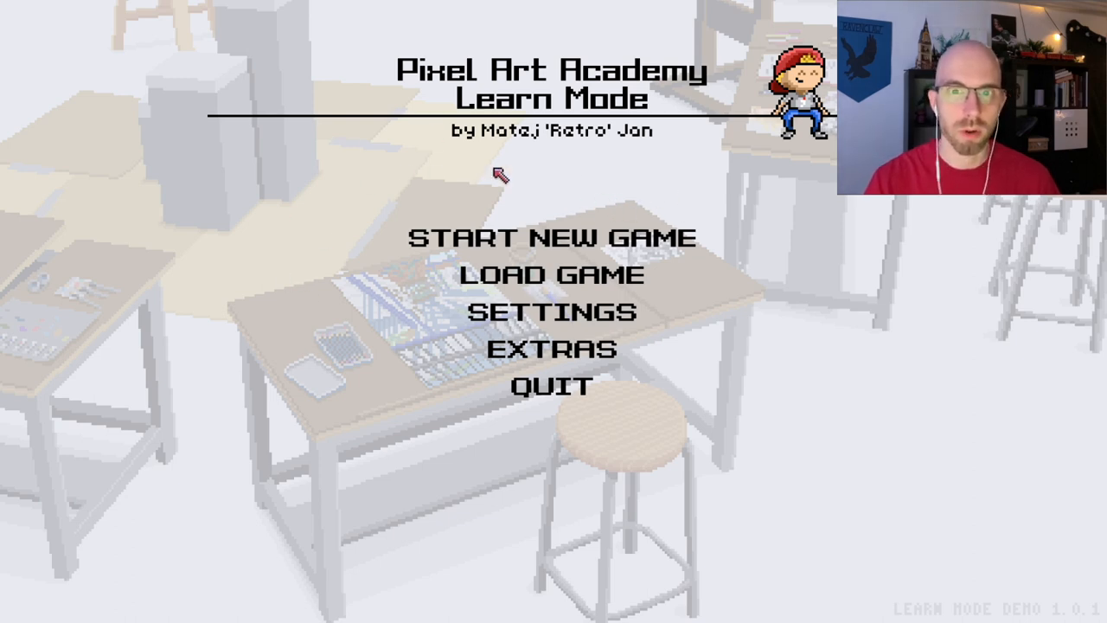
pyautogui.moveTo(567, 321)
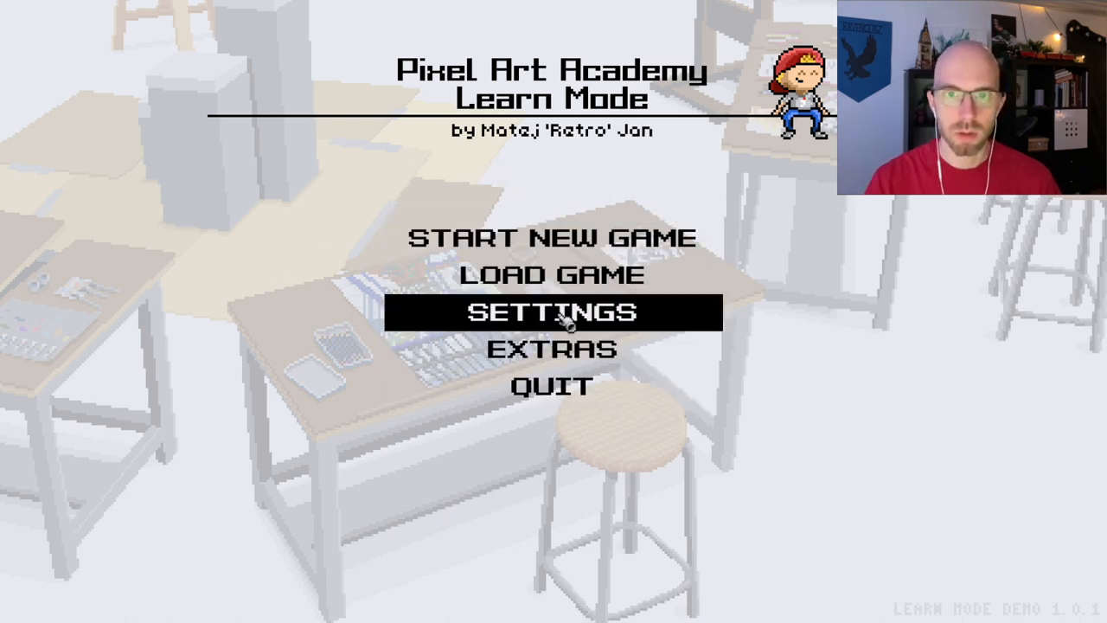
pyautogui.moveTo(603, 170)
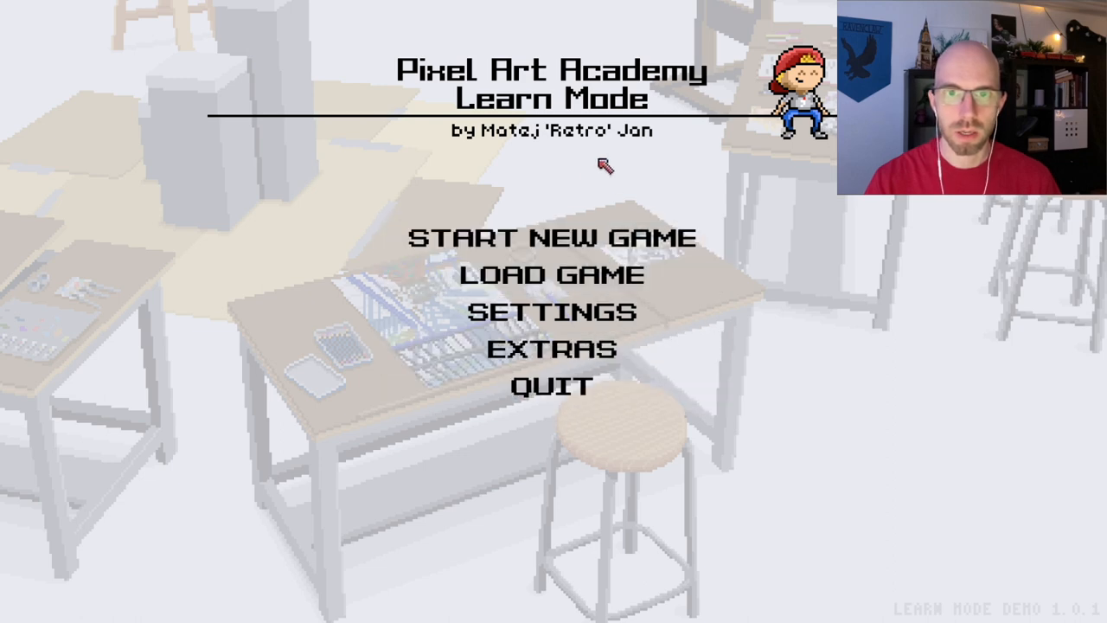
pyautogui.moveTo(654, 196)
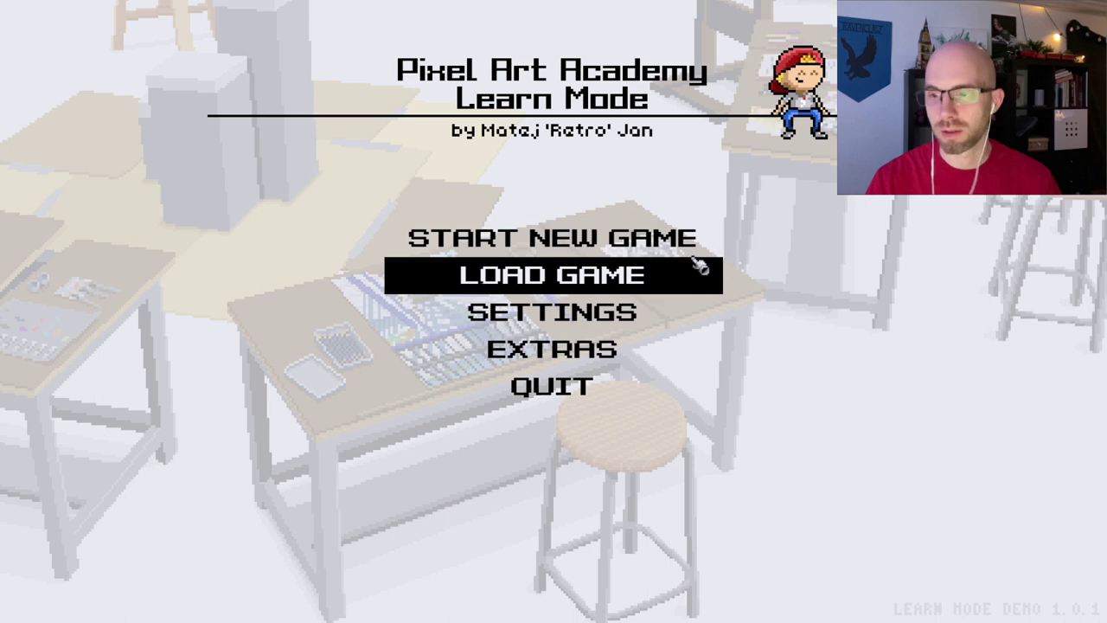
pyautogui.moveTo(958, 600)
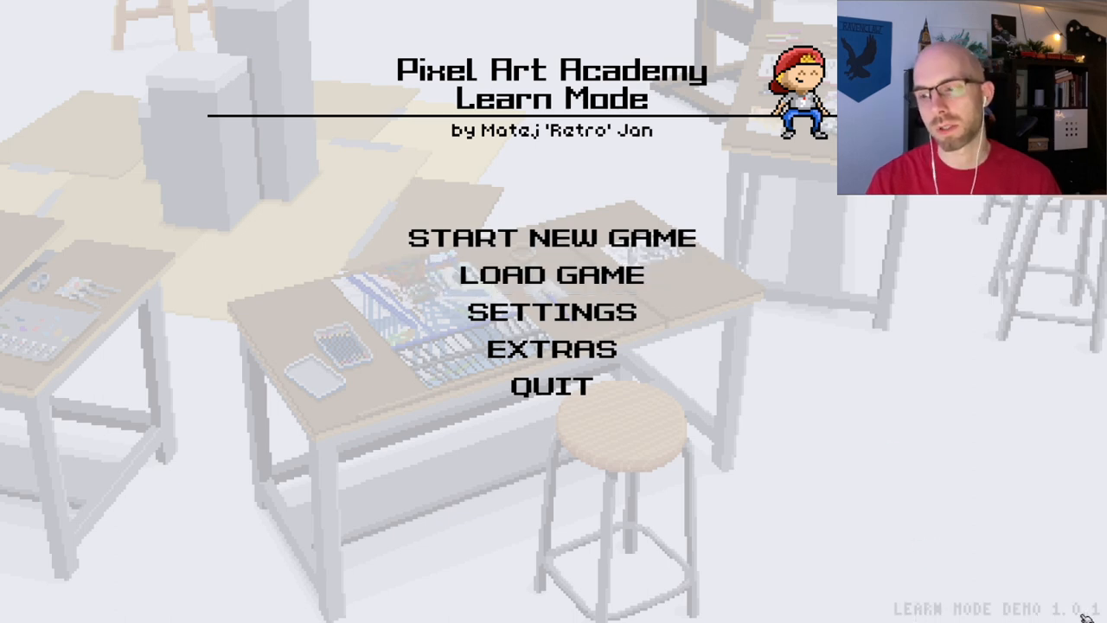
pyautogui.moveTo(340, 346)
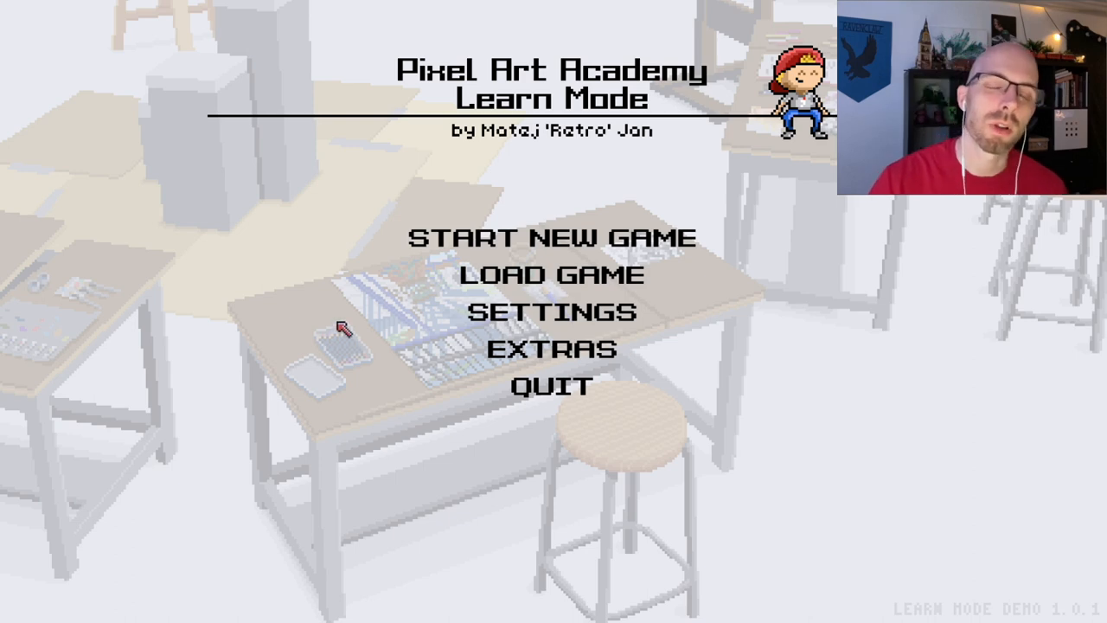
pyautogui.moveTo(564, 277)
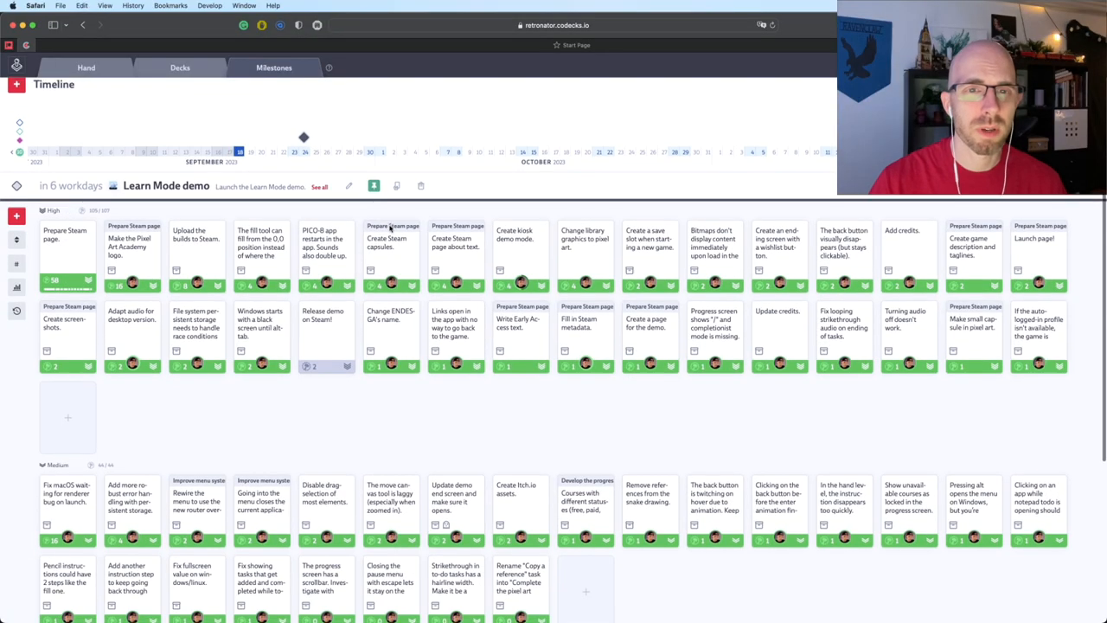
pyautogui.scroll(-3)
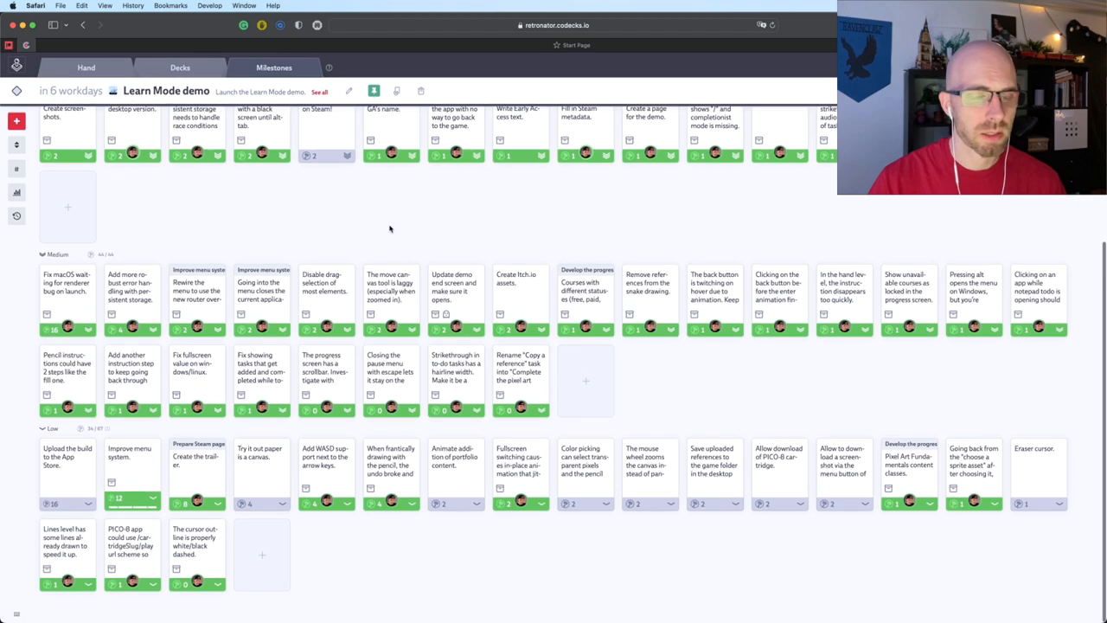
pyautogui.moveTo(468, 165)
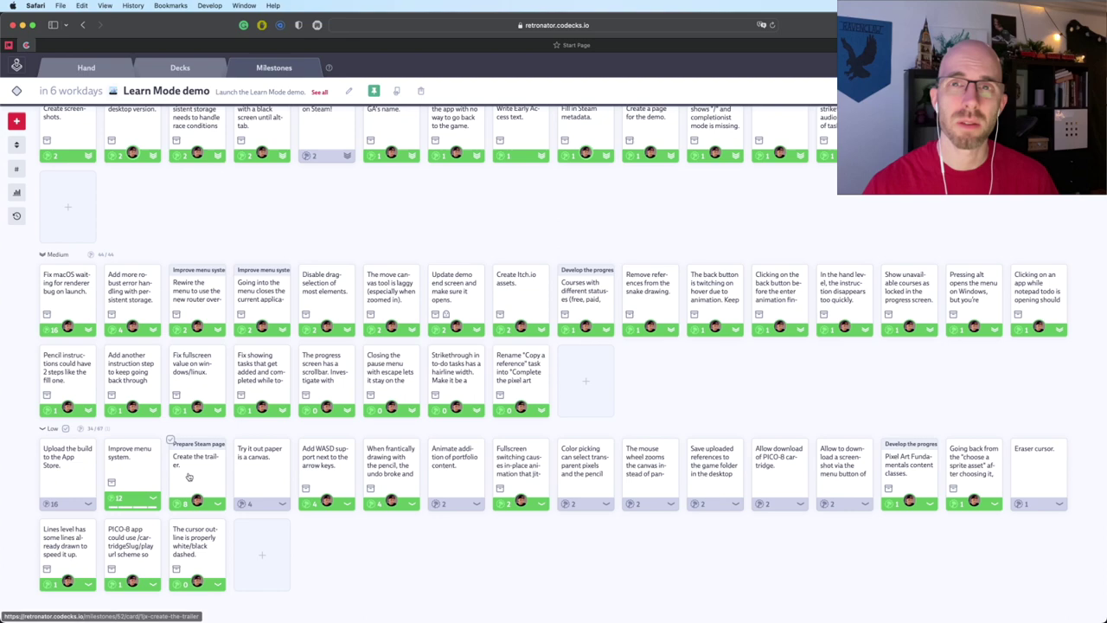
pyautogui.scroll(-3)
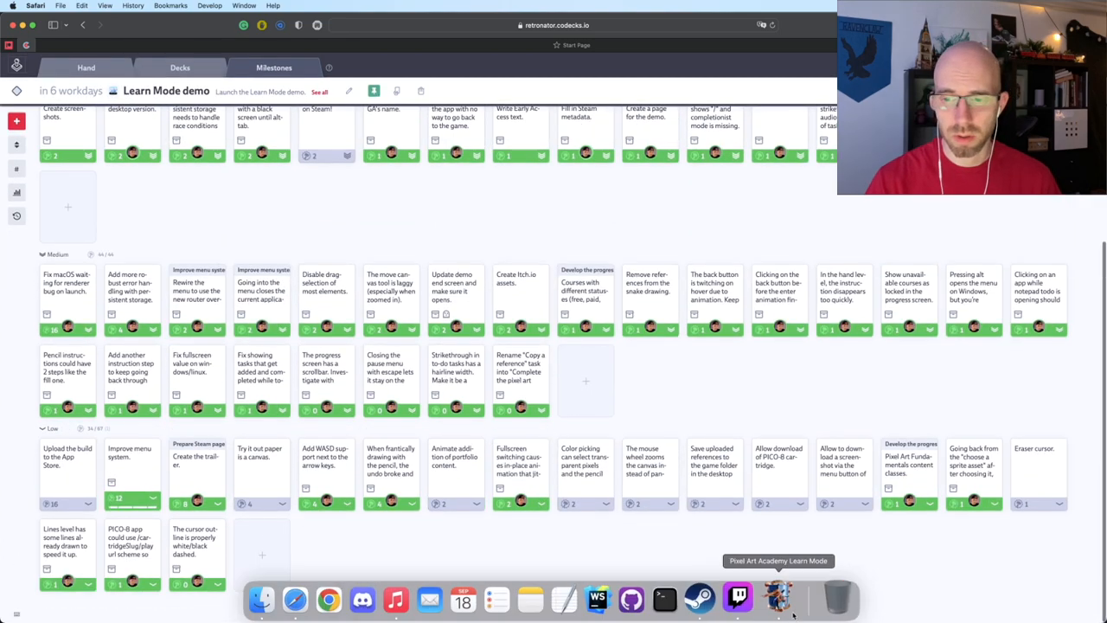
# Switch back to the Learn Mode game, glance at settings, and return to the title menu
pyautogui.click(776, 604)
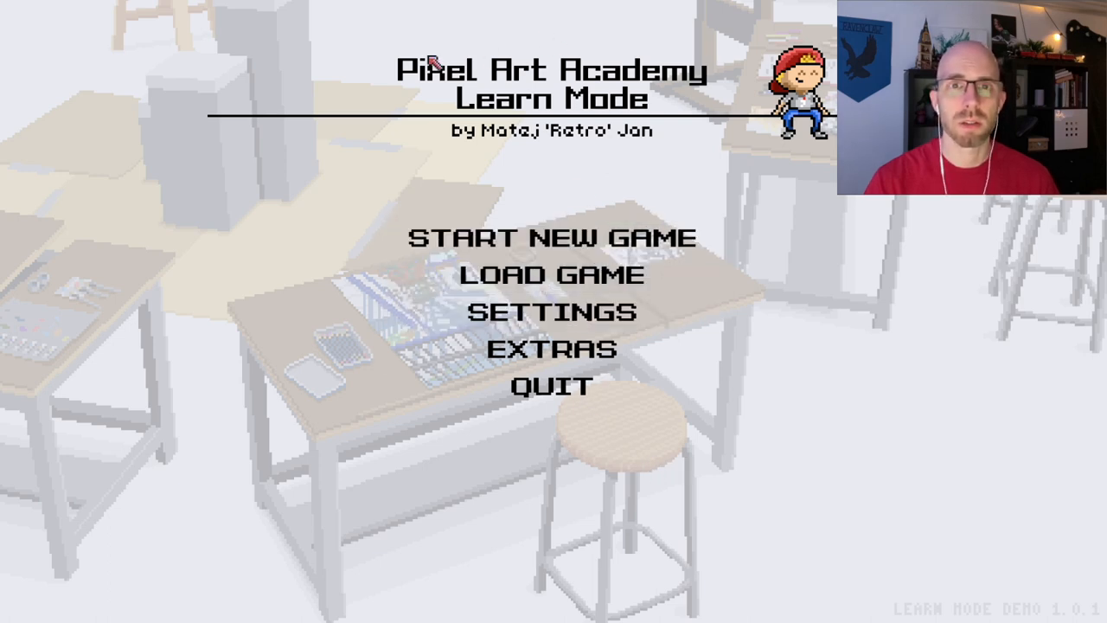
pyautogui.moveTo(555, 111)
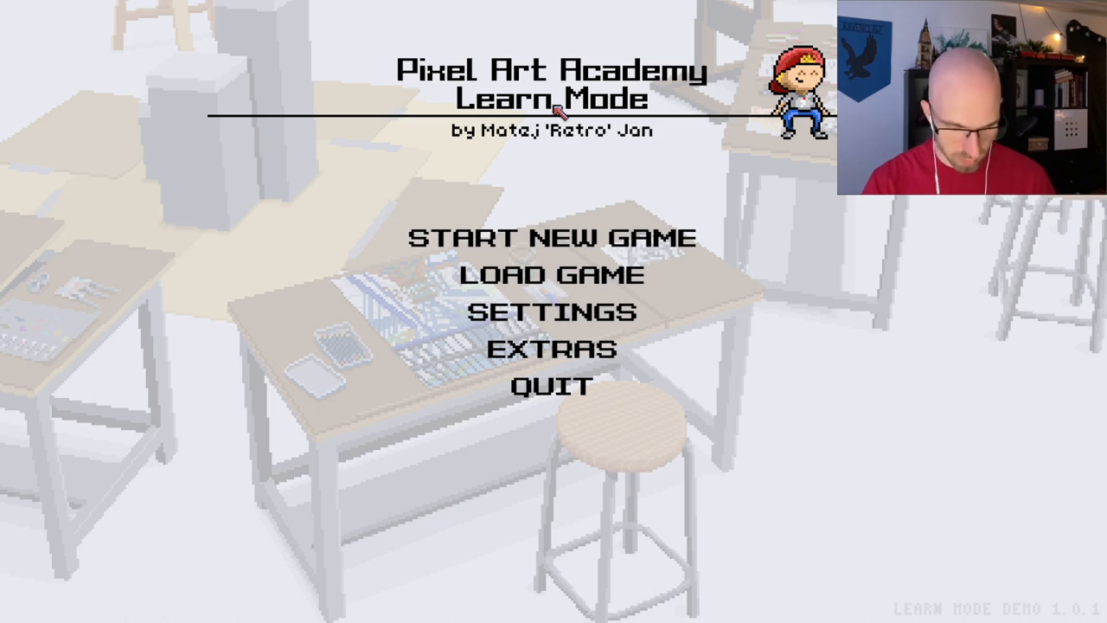
pyautogui.moveTo(564, 275)
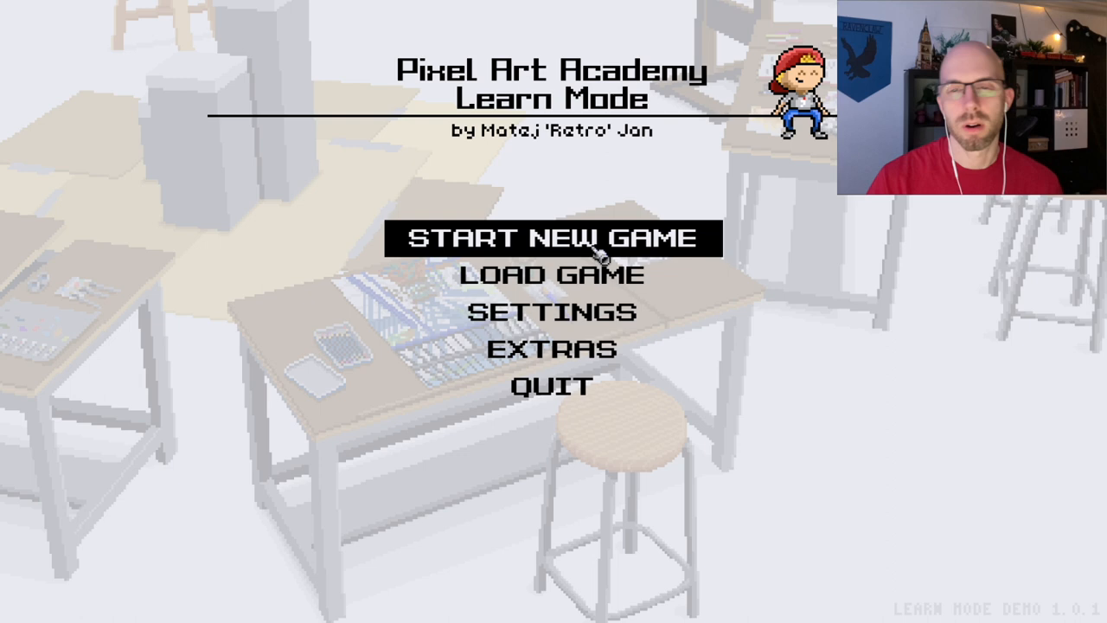
pyautogui.moveTo(585, 325)
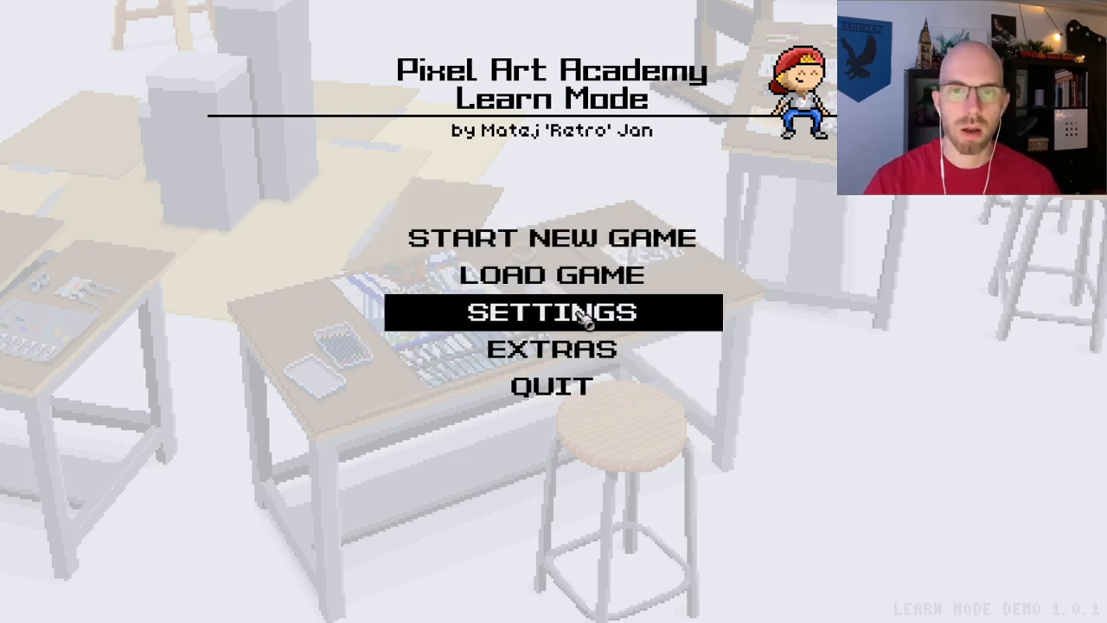
pyautogui.click(553, 314)
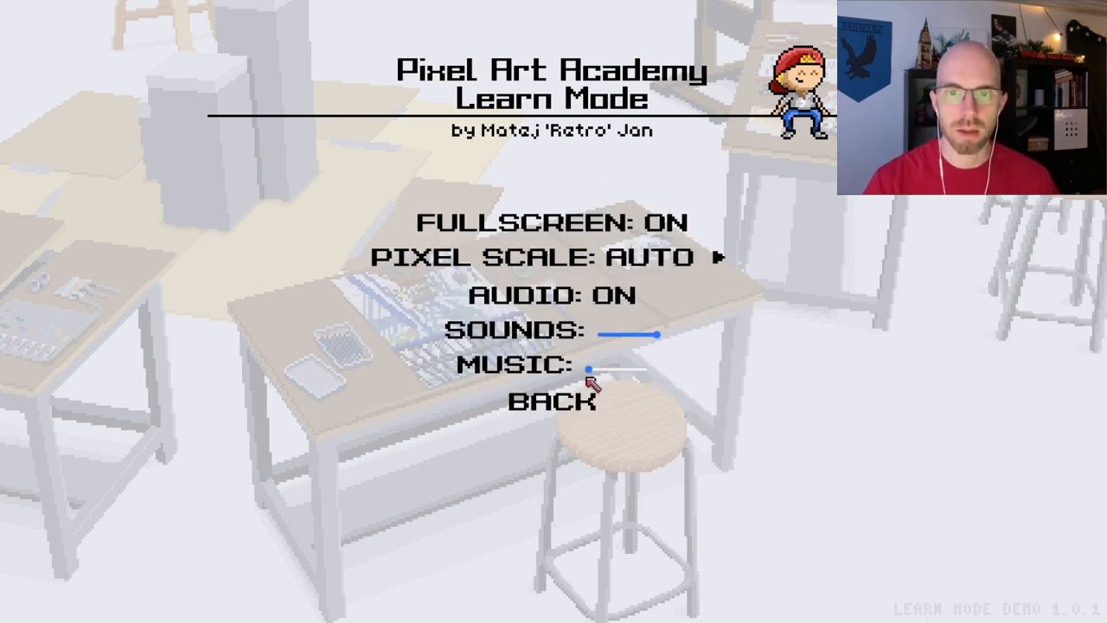
pyautogui.click(551, 404)
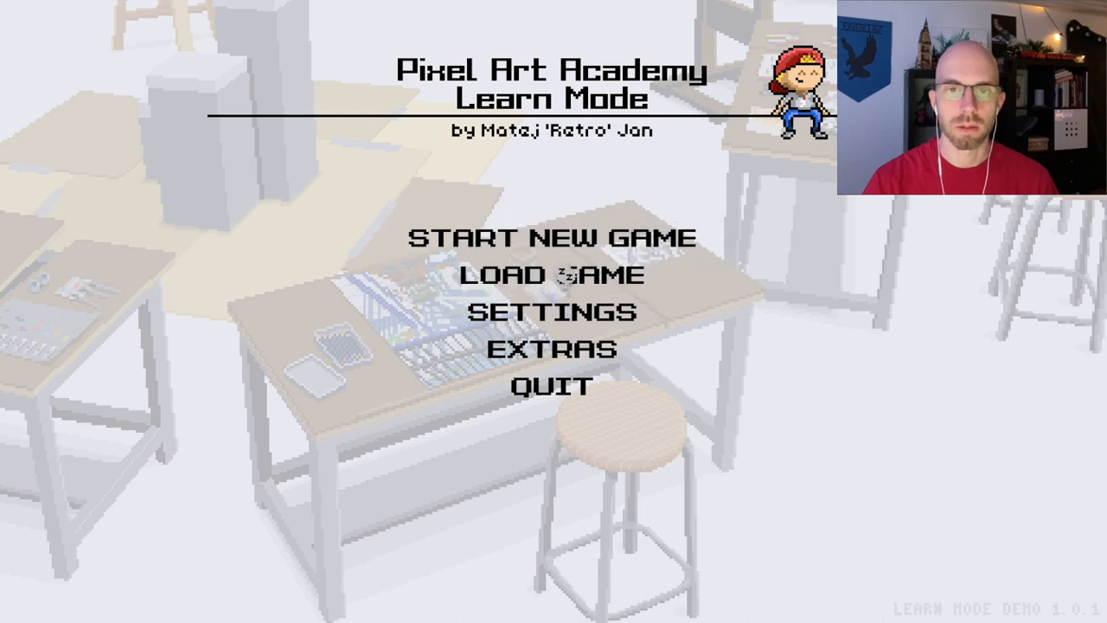
# Load the Monday stream save from the Load Game list
pyautogui.click(554, 277)
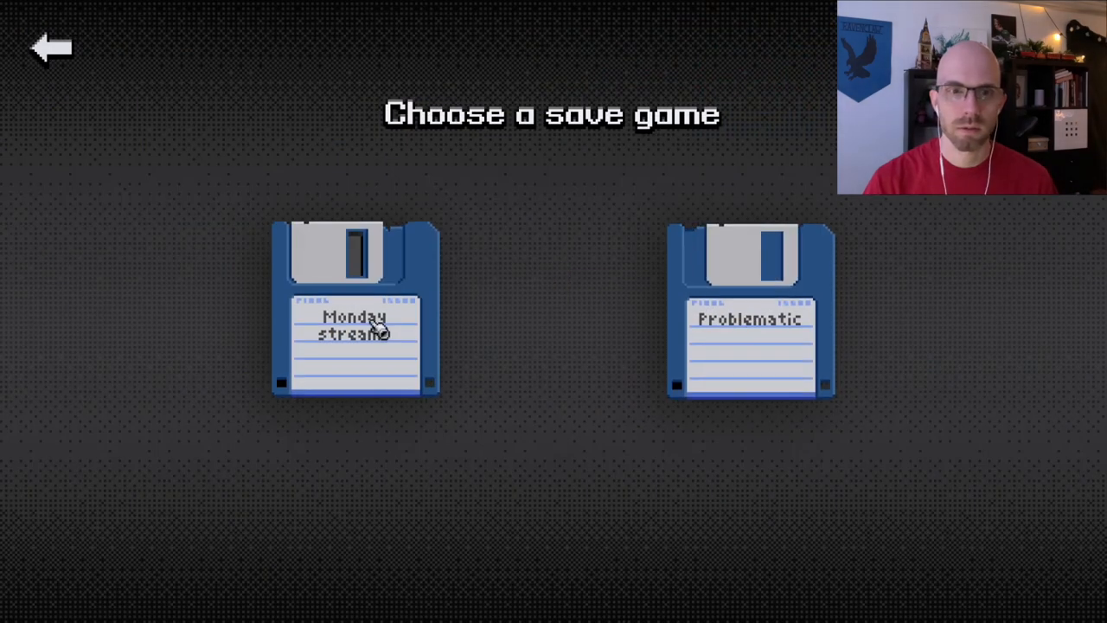
pyautogui.click(354, 338)
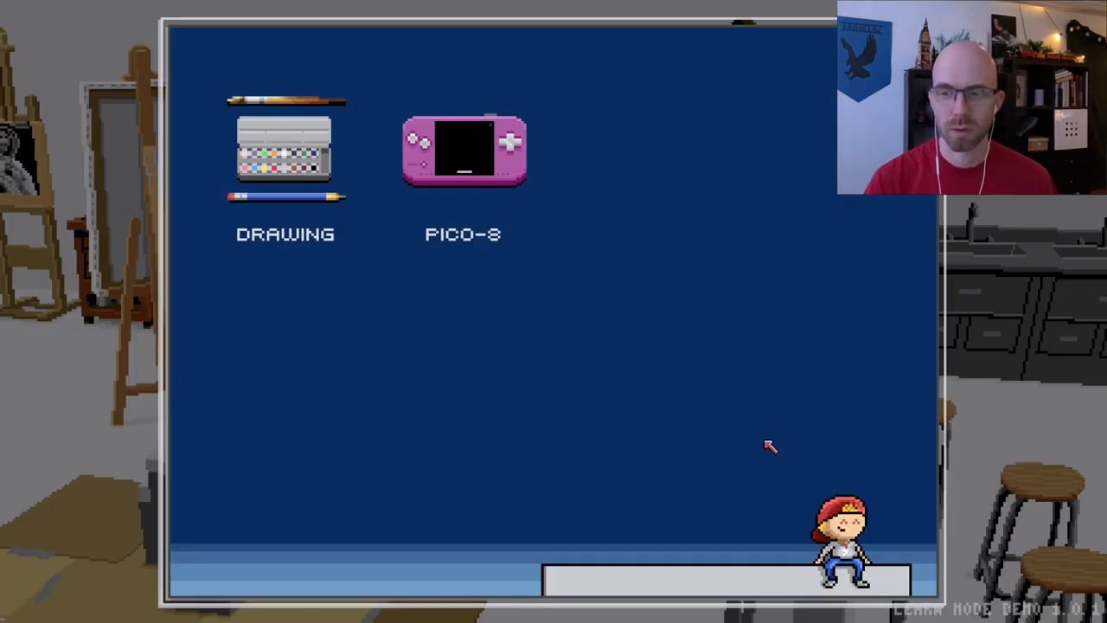
pyautogui.moveTo(462, 178)
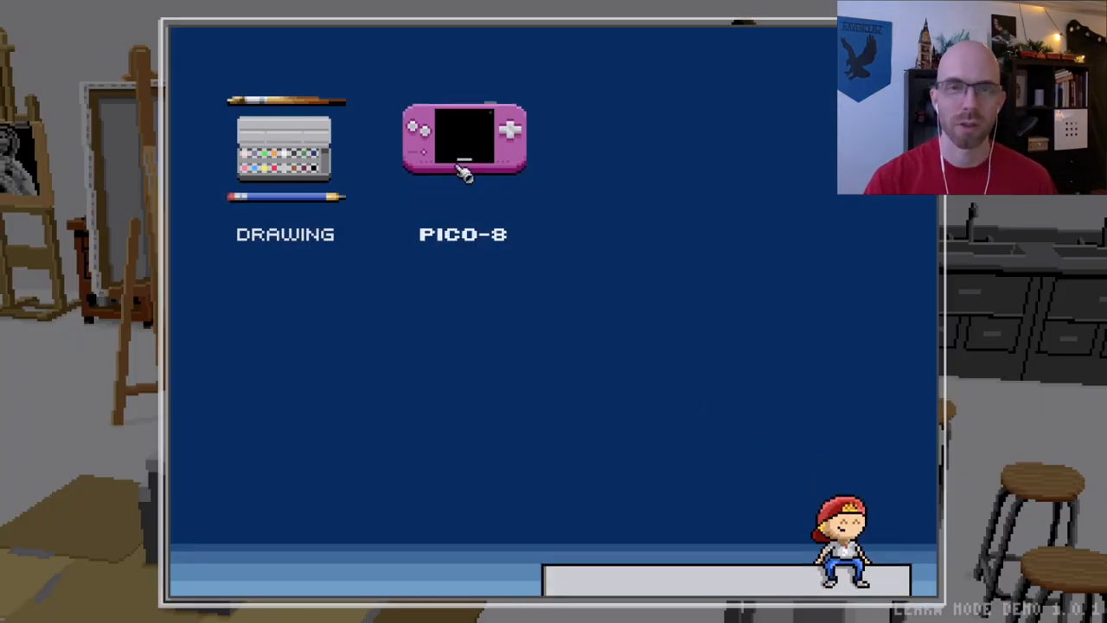